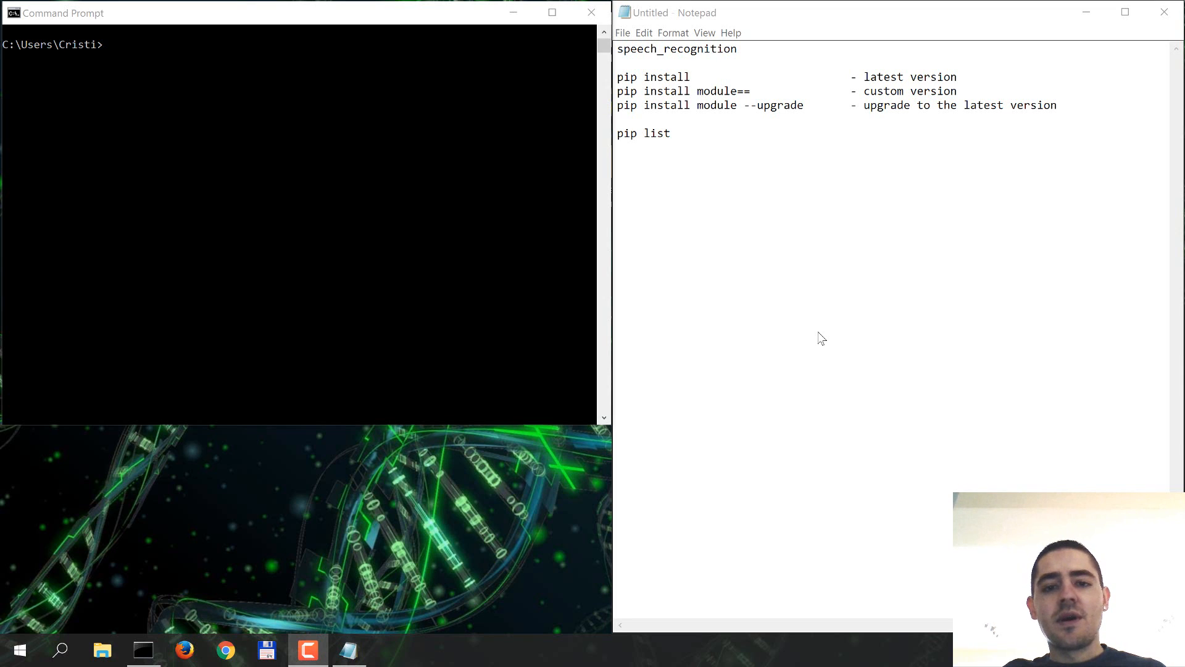
mouse_move(166, 112)
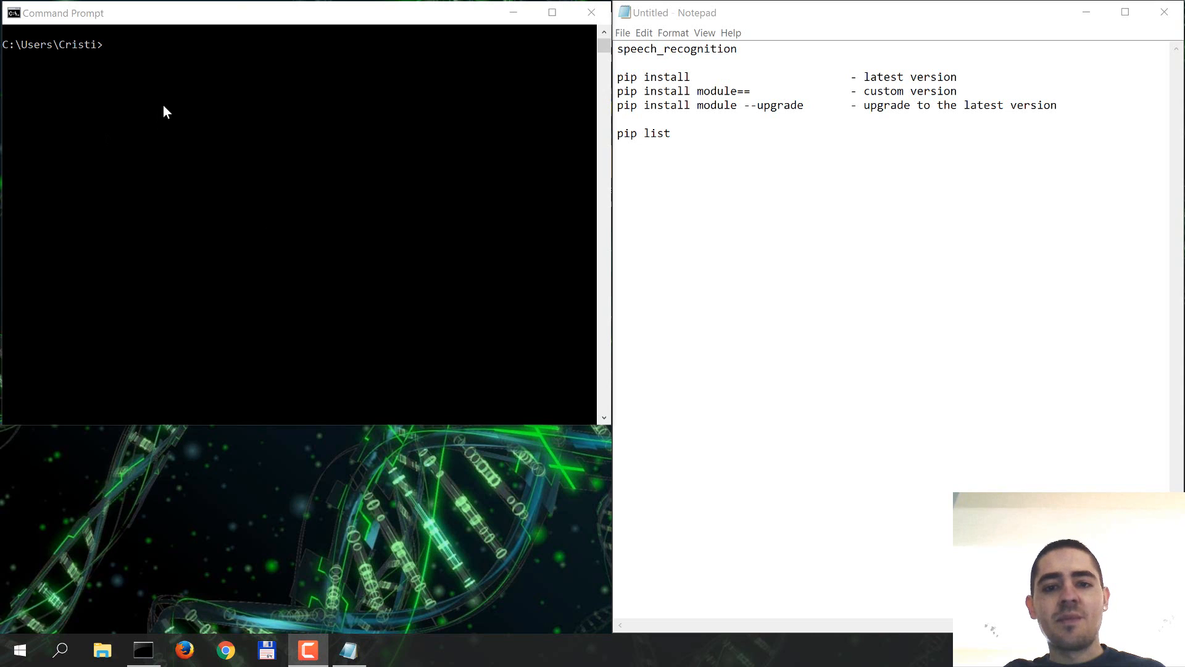
mouse_move(781, 213)
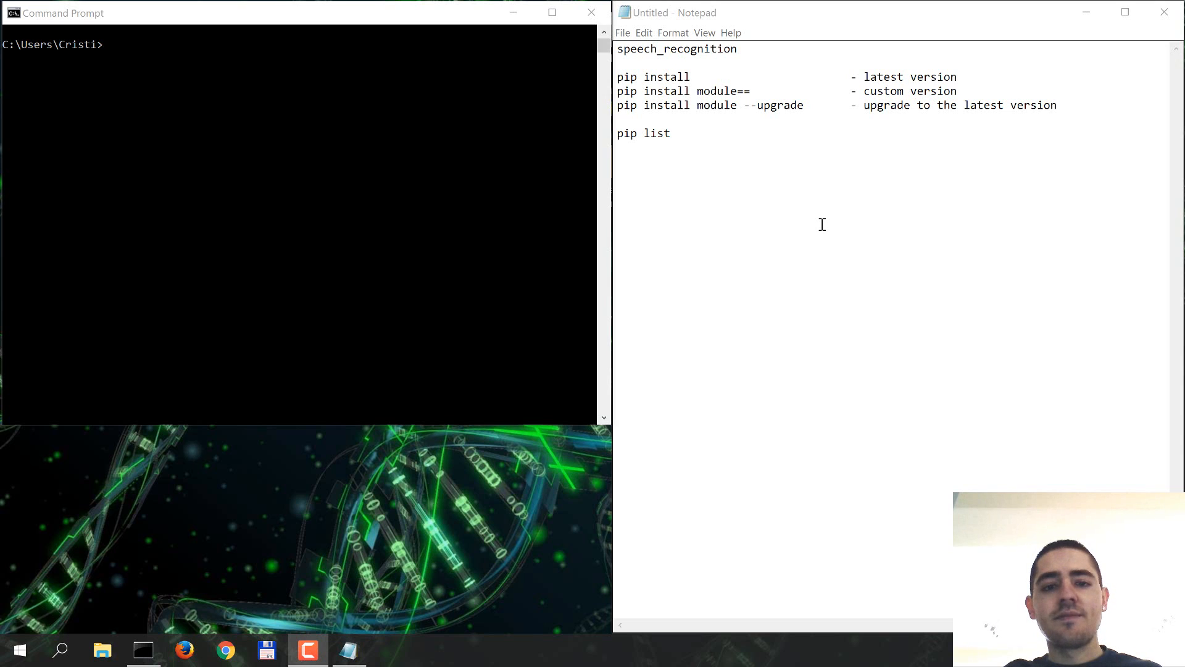
mouse_move(400, 134)
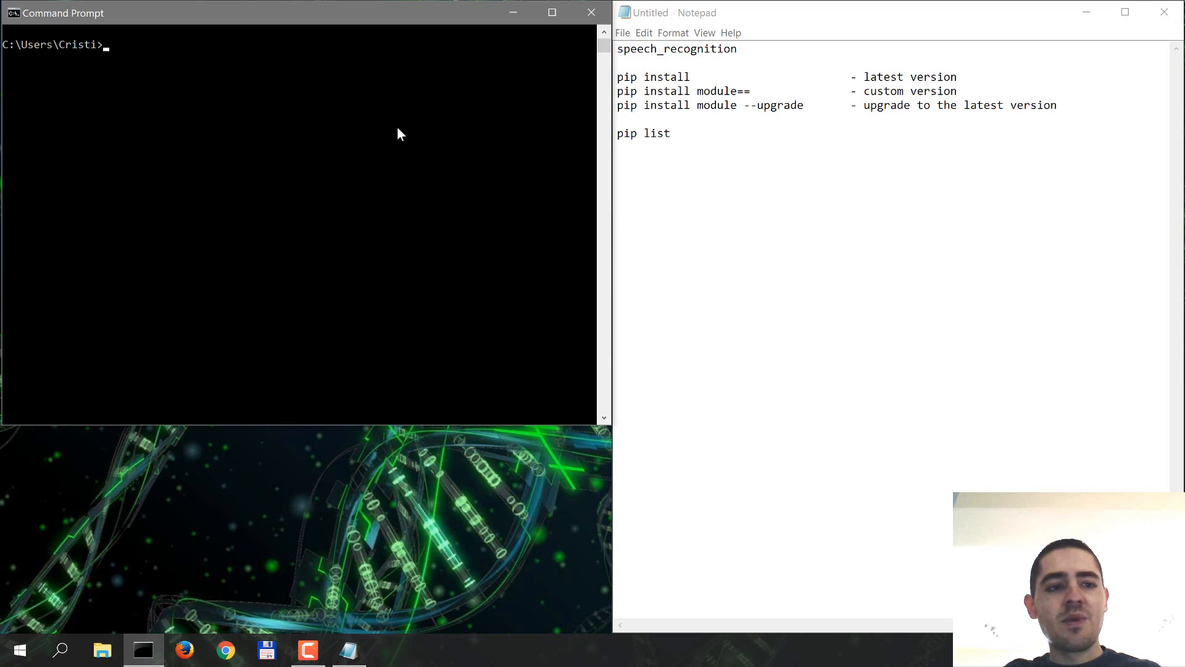
mouse_move(231, 394)
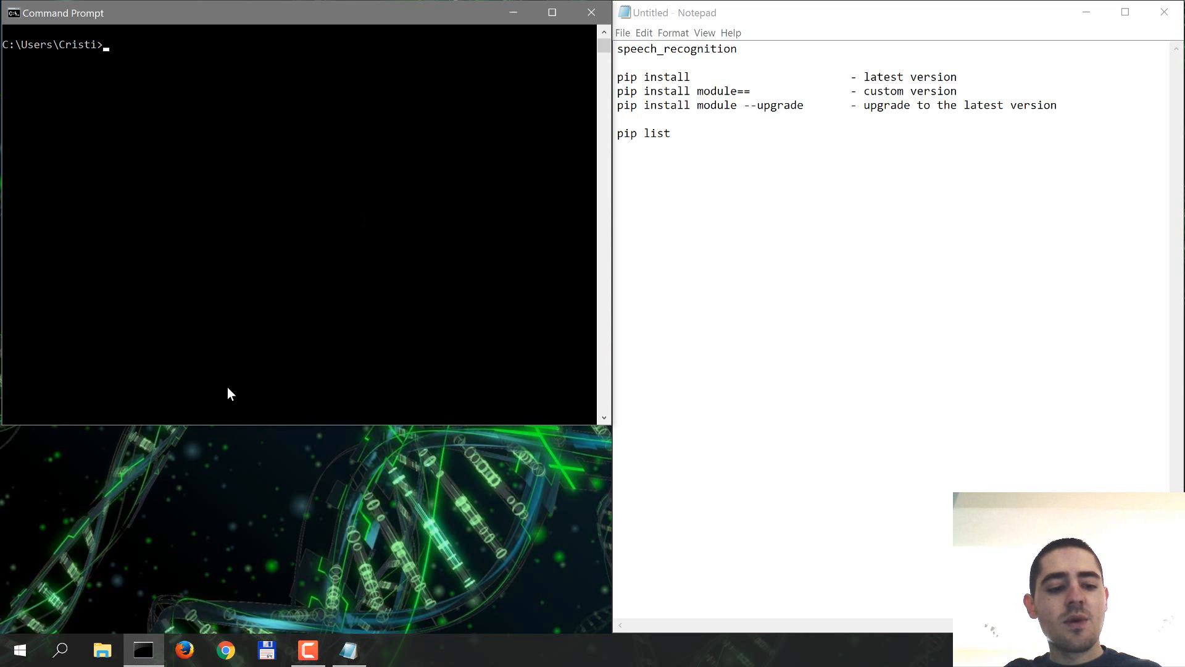
Step: Run pip install speechrecognition, which installs SpeechRecognition version 3.5.0
type("pip install s")
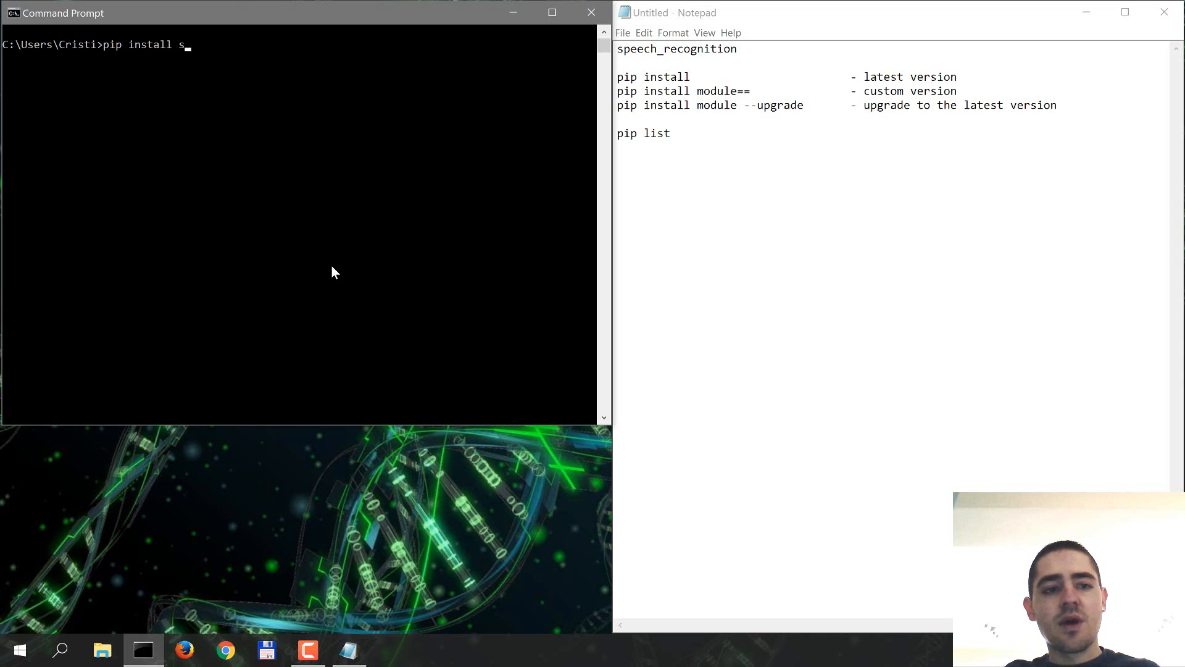
type("peechreco")
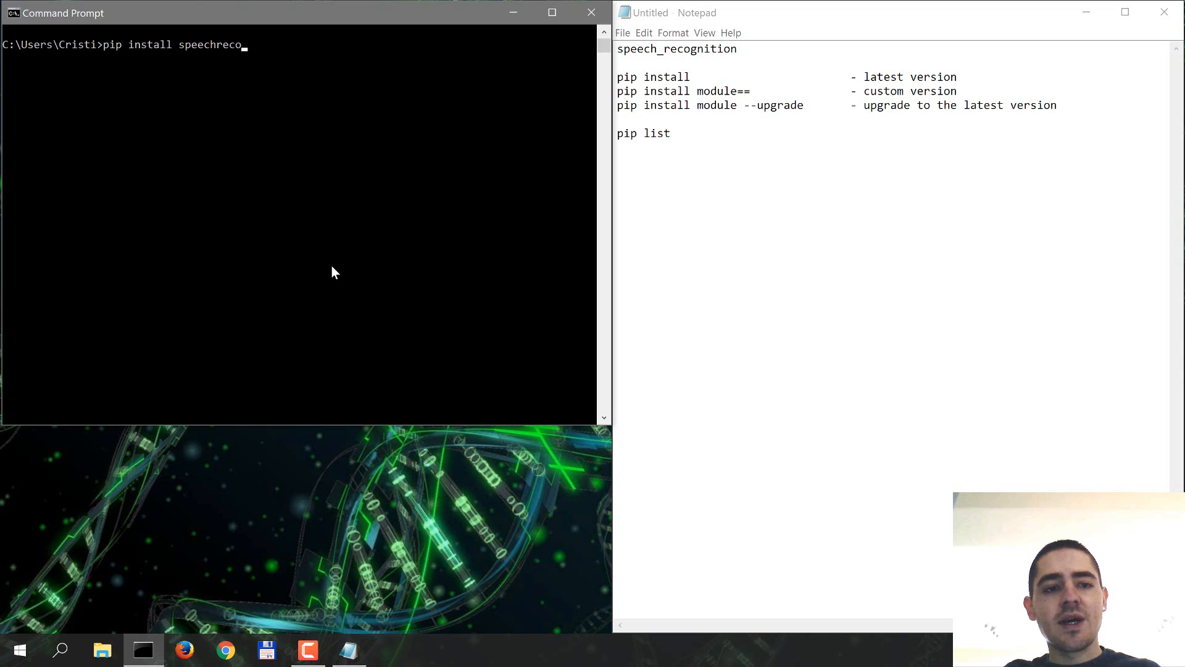
type("gnition")
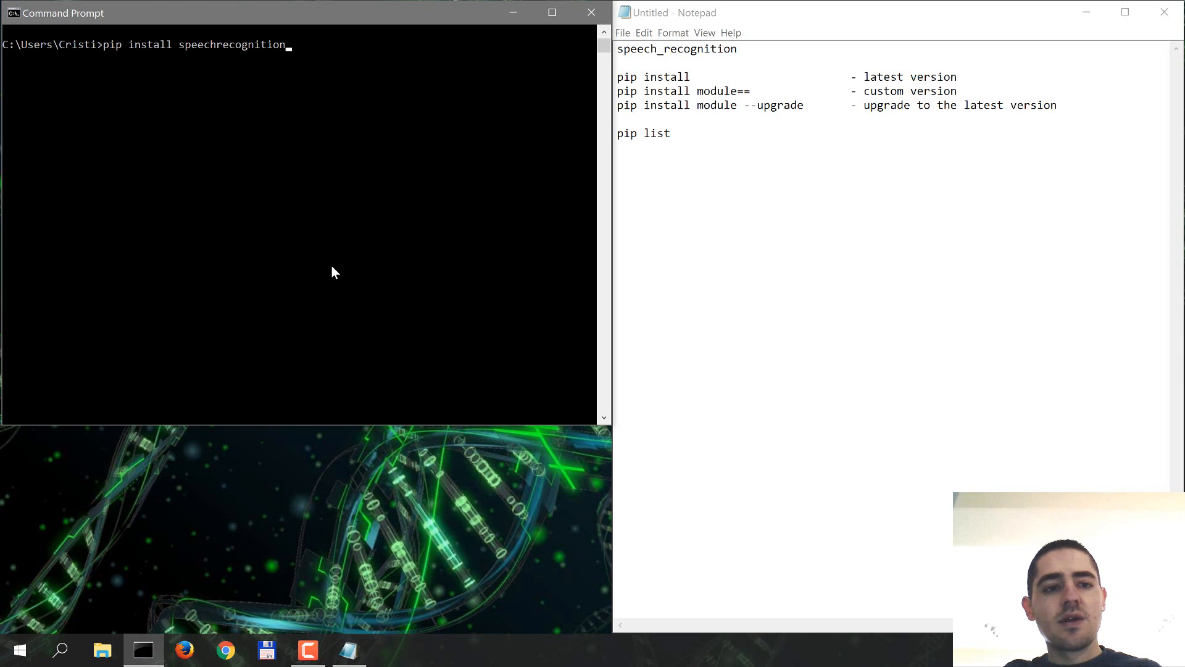
key("enter")
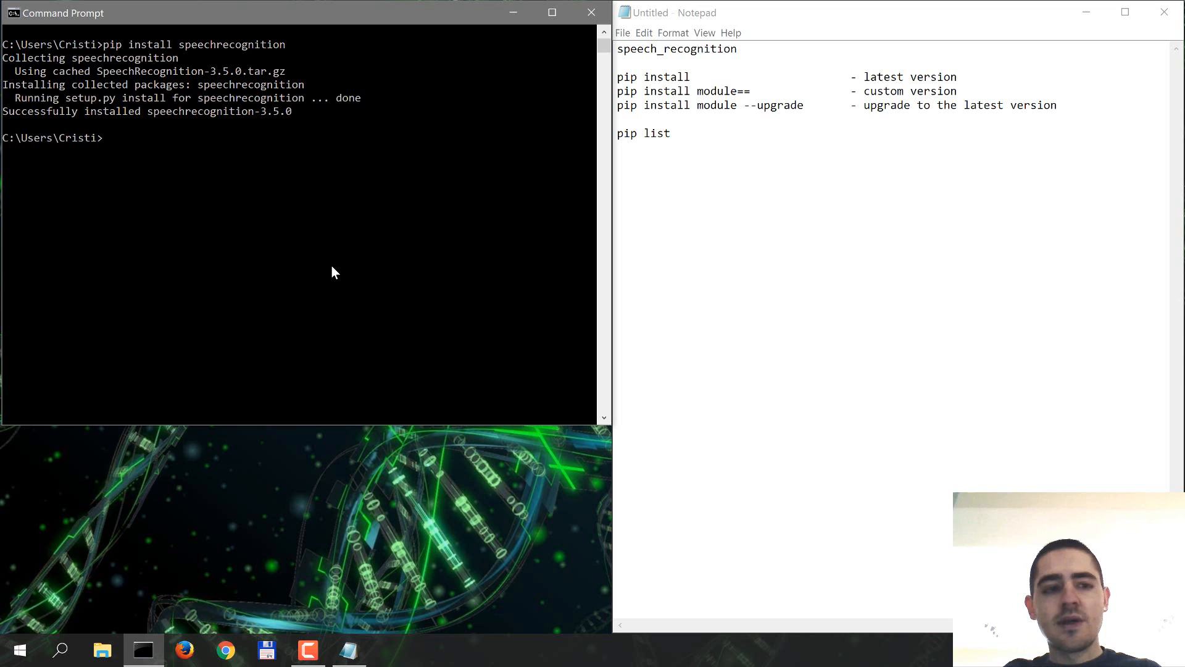
Step: Uninstall speechrecognition with pip uninstall and confirm removal of its files
type("pip uninstall speechr")
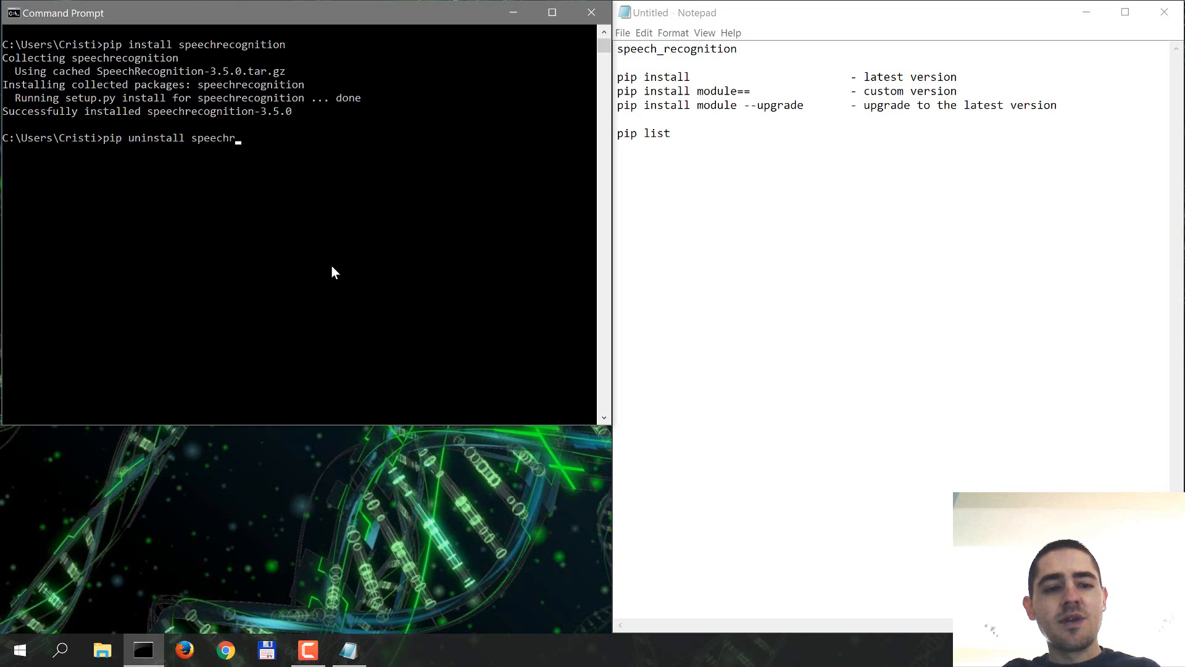
type("ecognition")
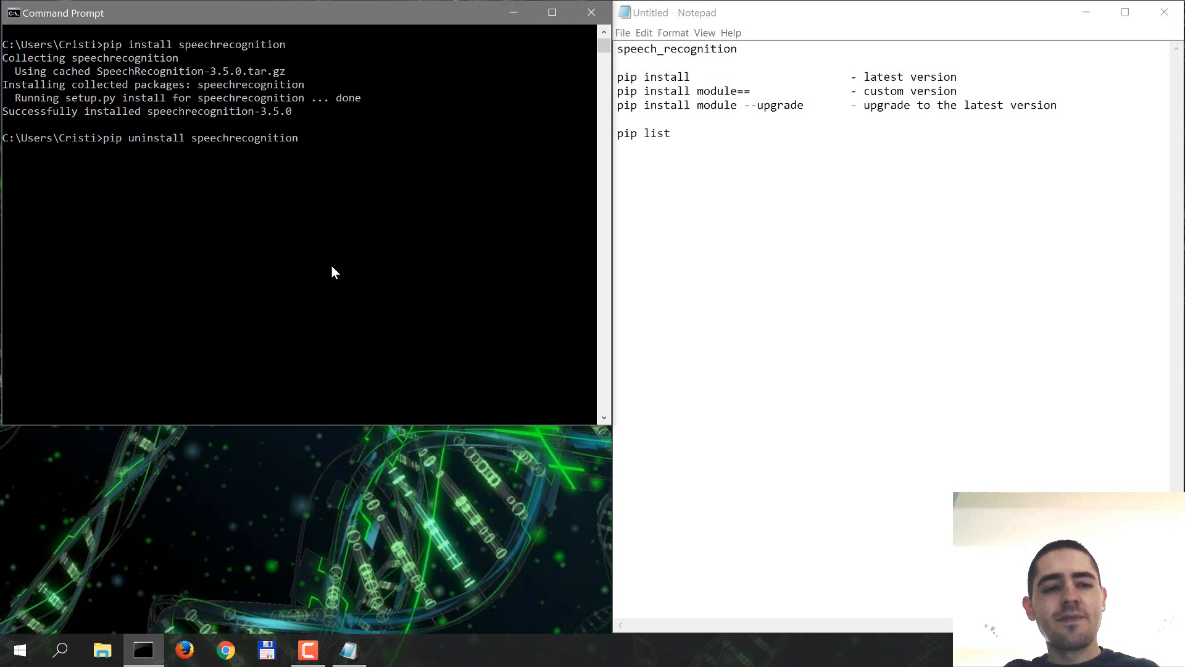
key("enter")
type("y")
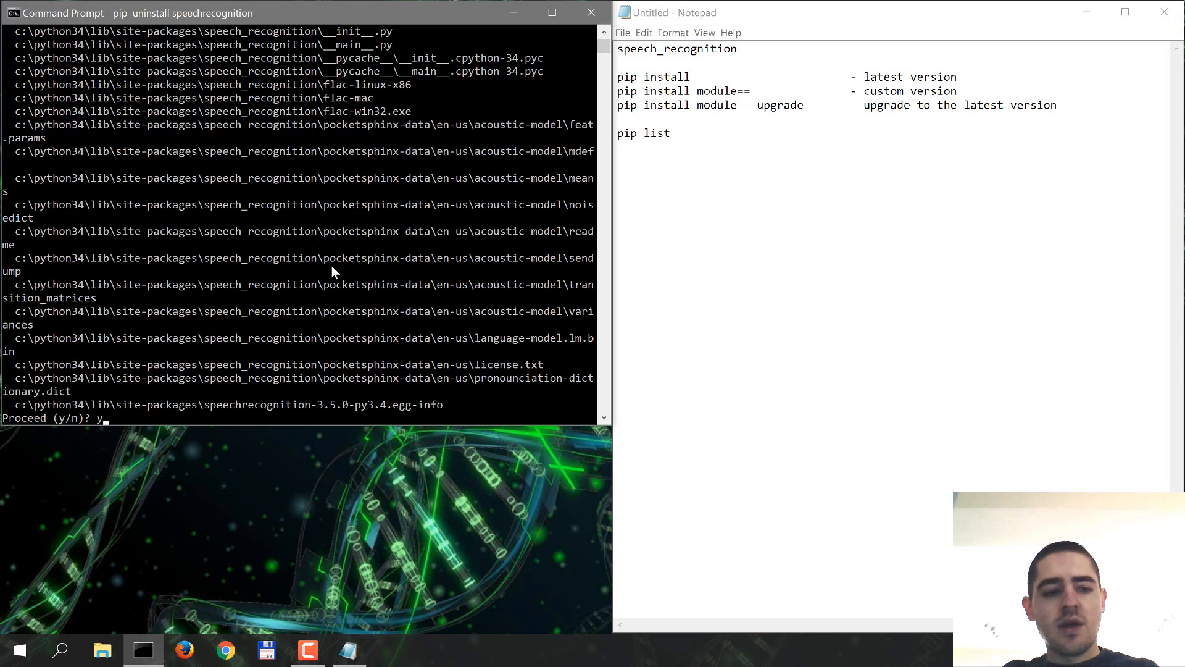
key("enter")
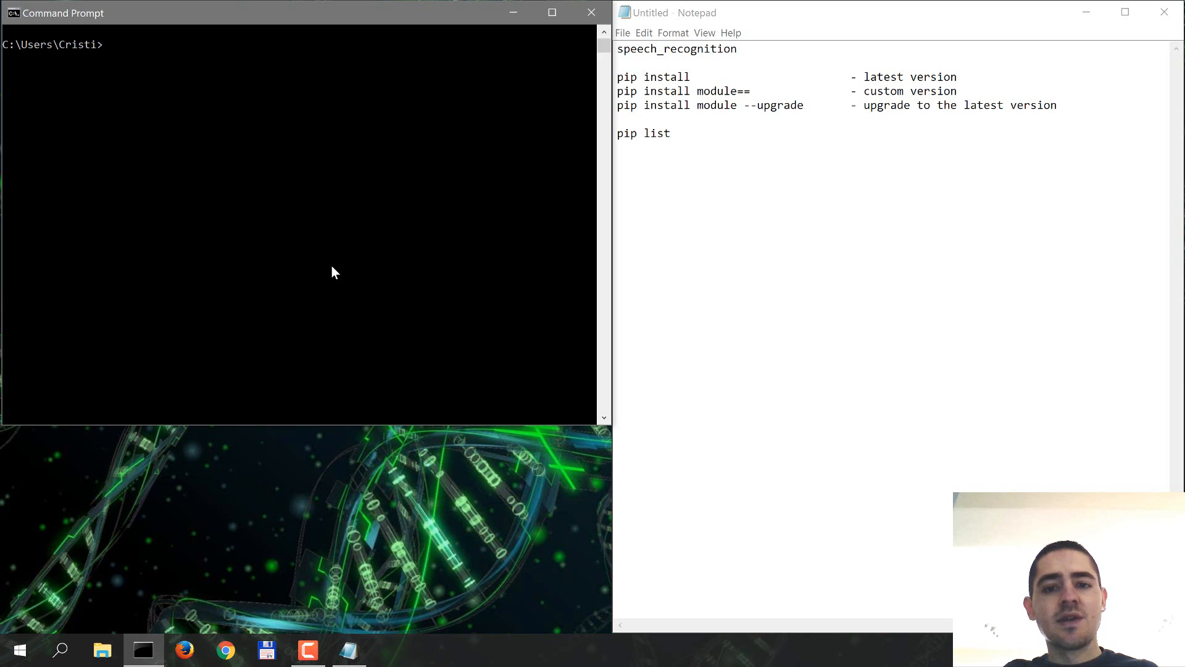
Step: Install SpeechRecognition pinned to 3.4.6 with pip install speechrecognition==3.4.6
type("p")
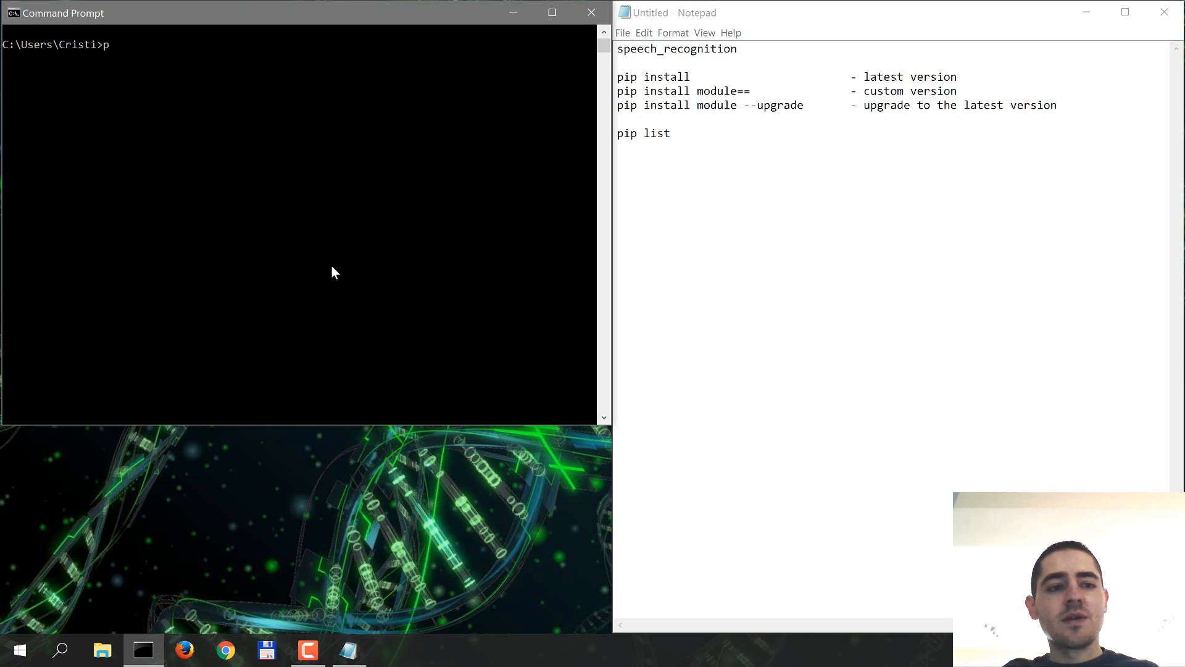
type("ip install")
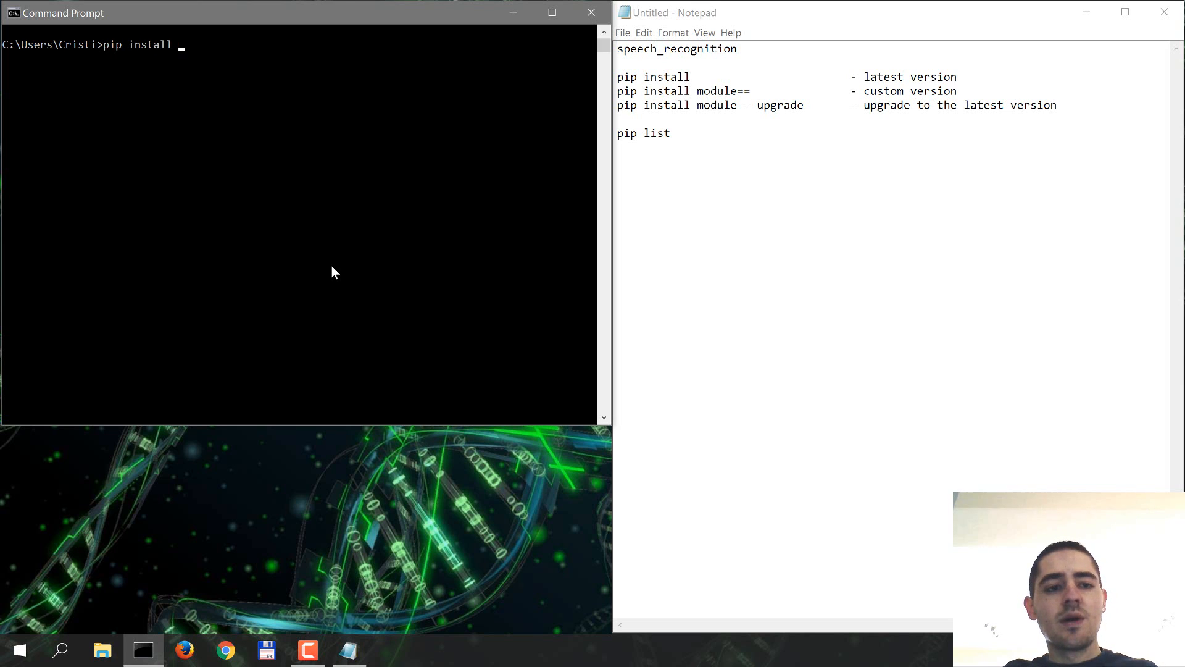
type("speechreco")
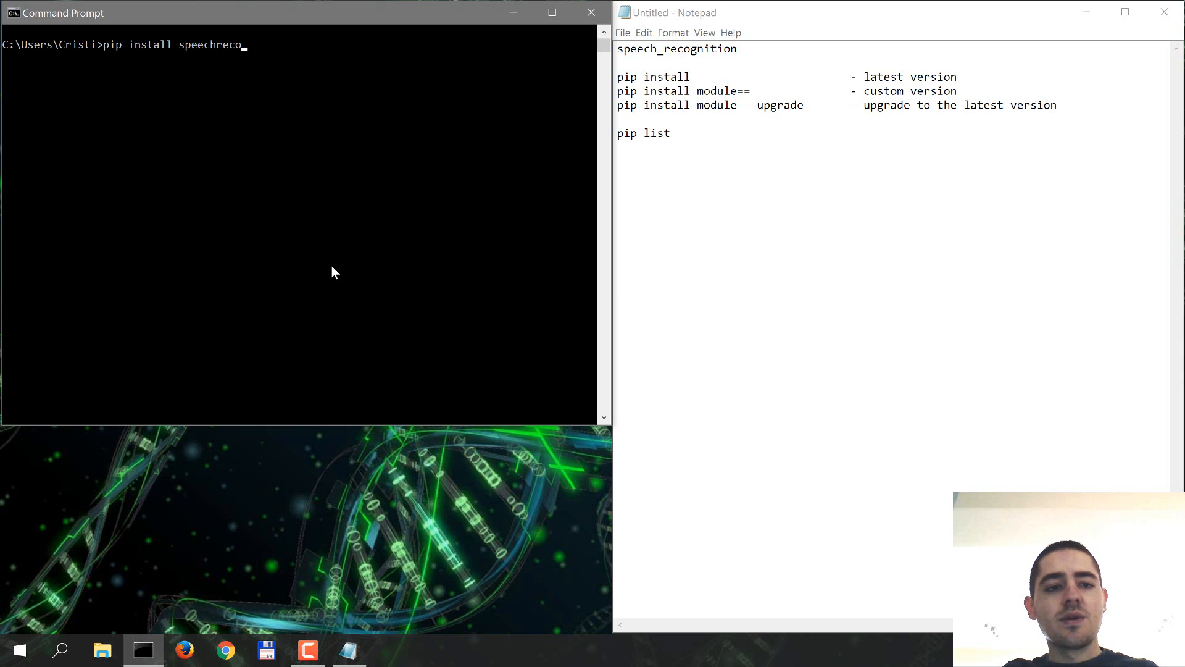
type("gnition=")
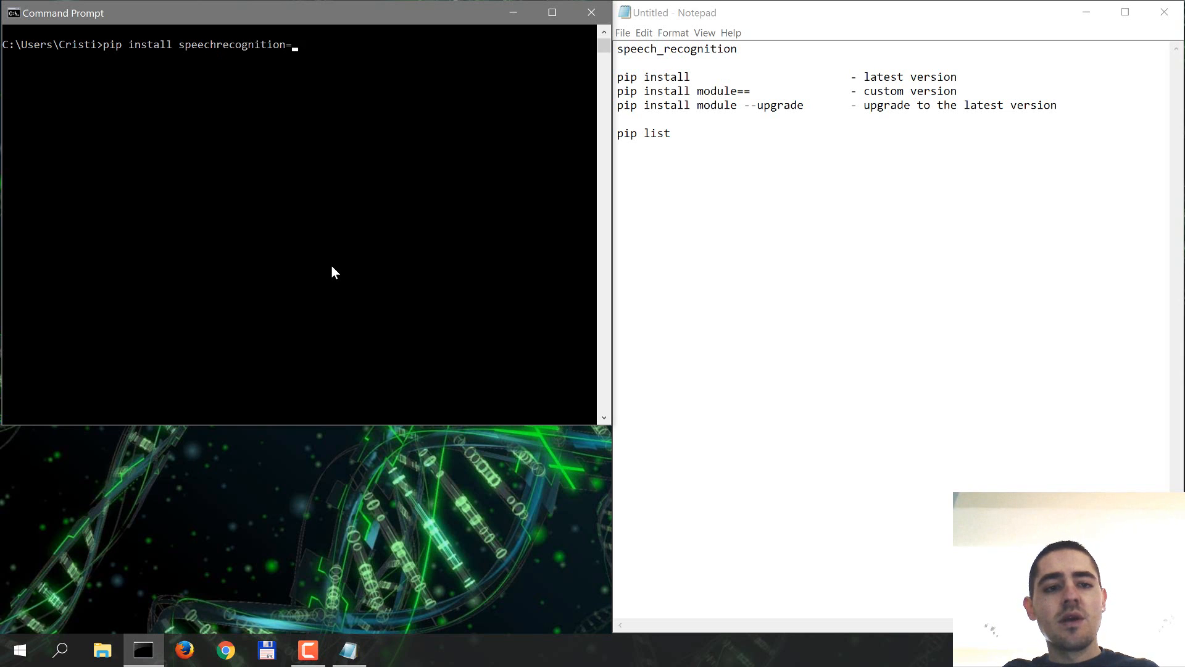
type("=3.4.")
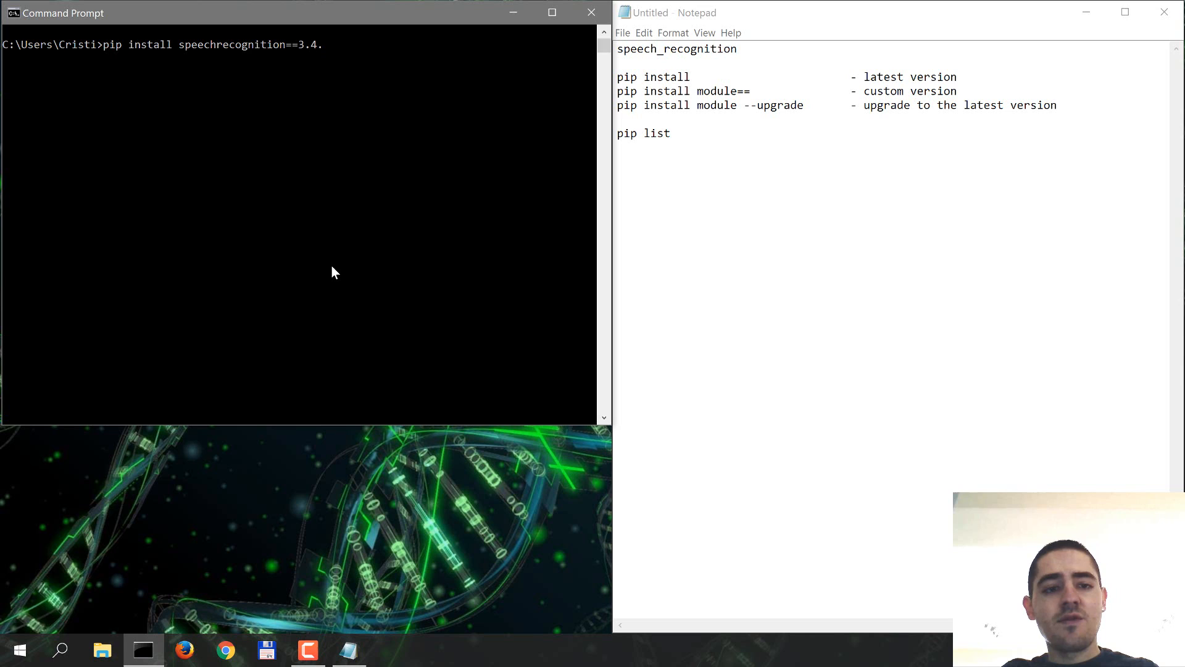
key("enter")
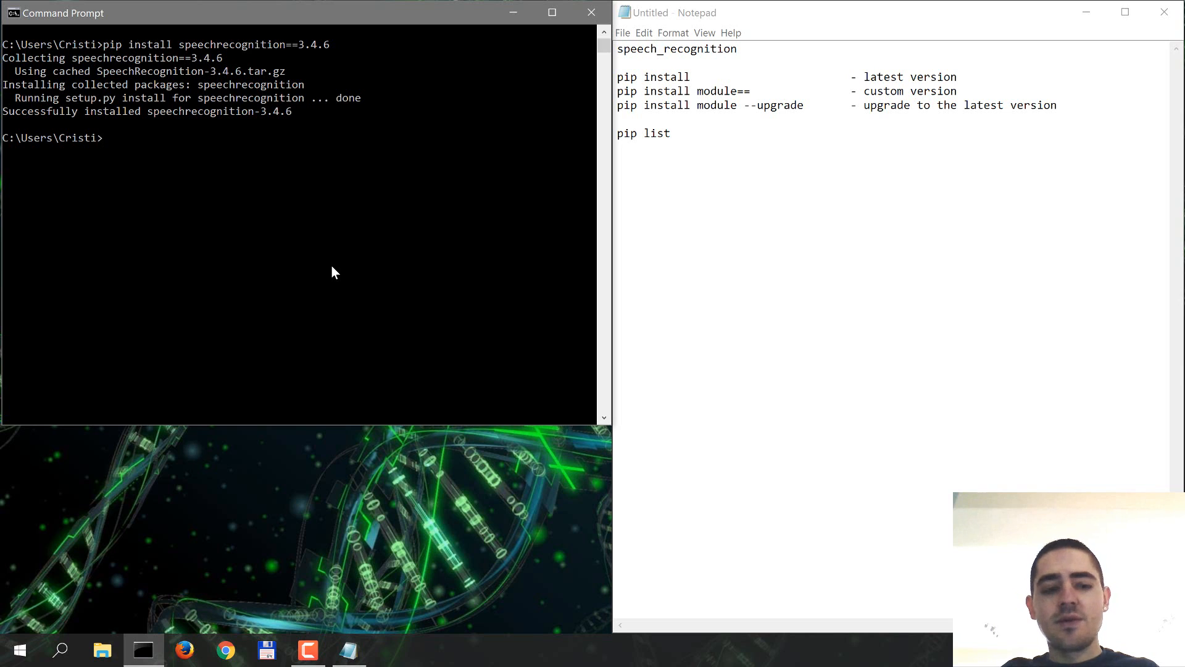
Step: Run pip list to show installed packages, including SpeechRecognition 3.4.6
type("pip")
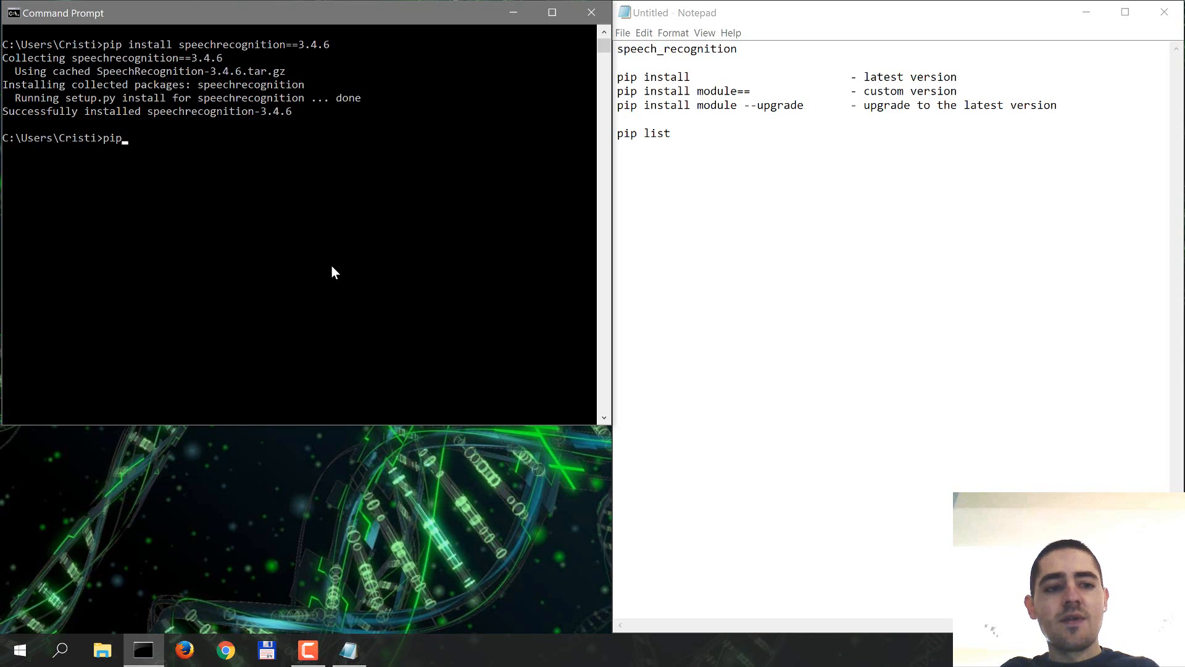
type("list")
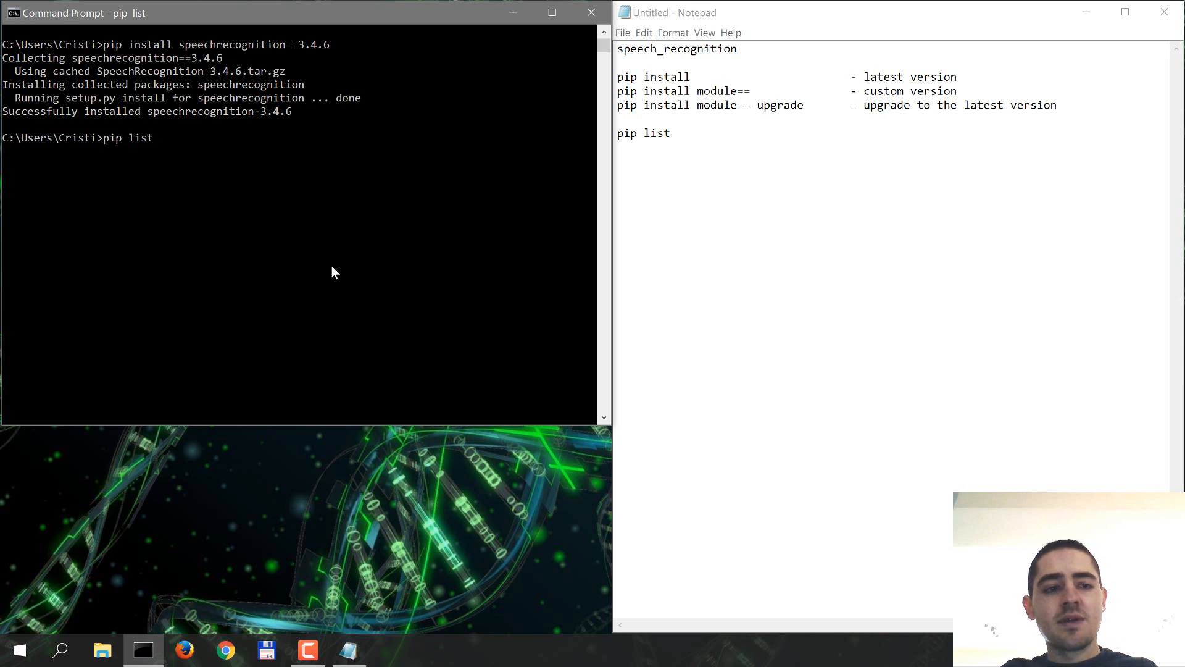
key("enter")
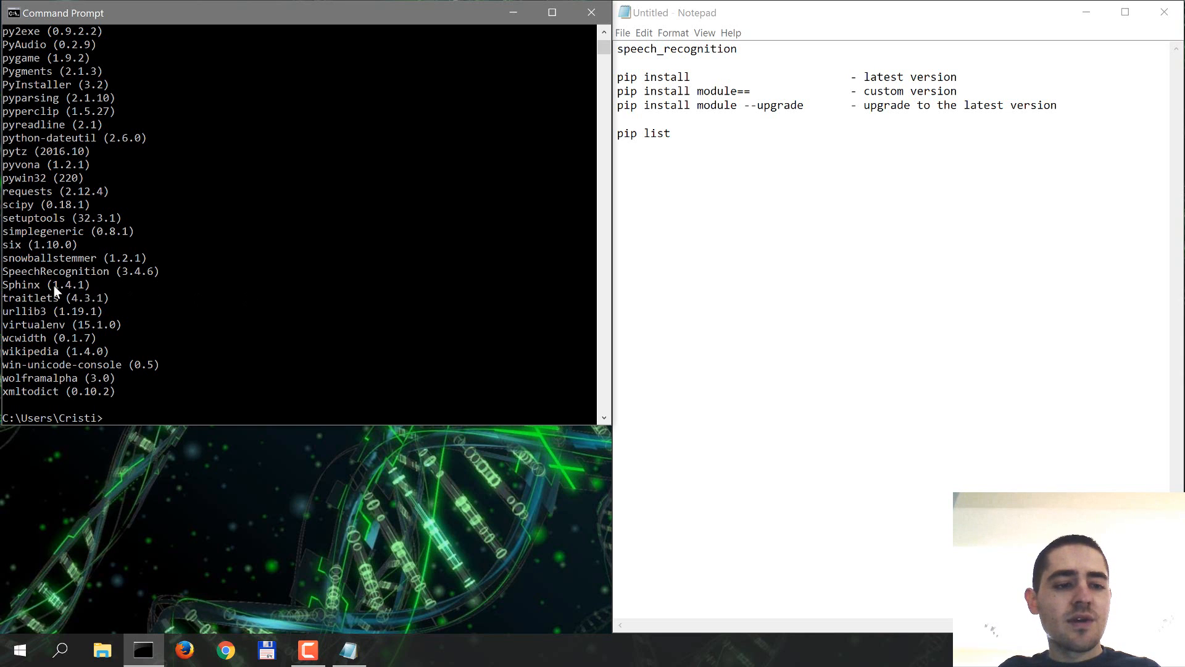
mouse_move(151, 278)
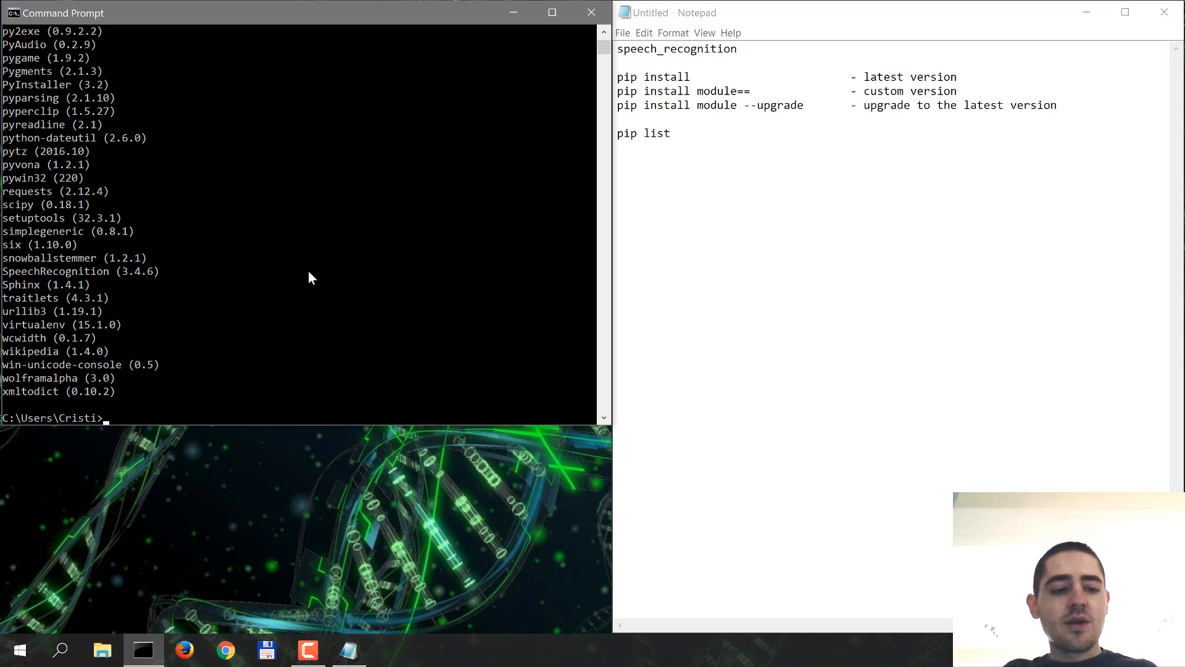
Step: Upgrade speechrecognition to 3.5.0 via pip install, then confirm it with pip list
type("pip i")
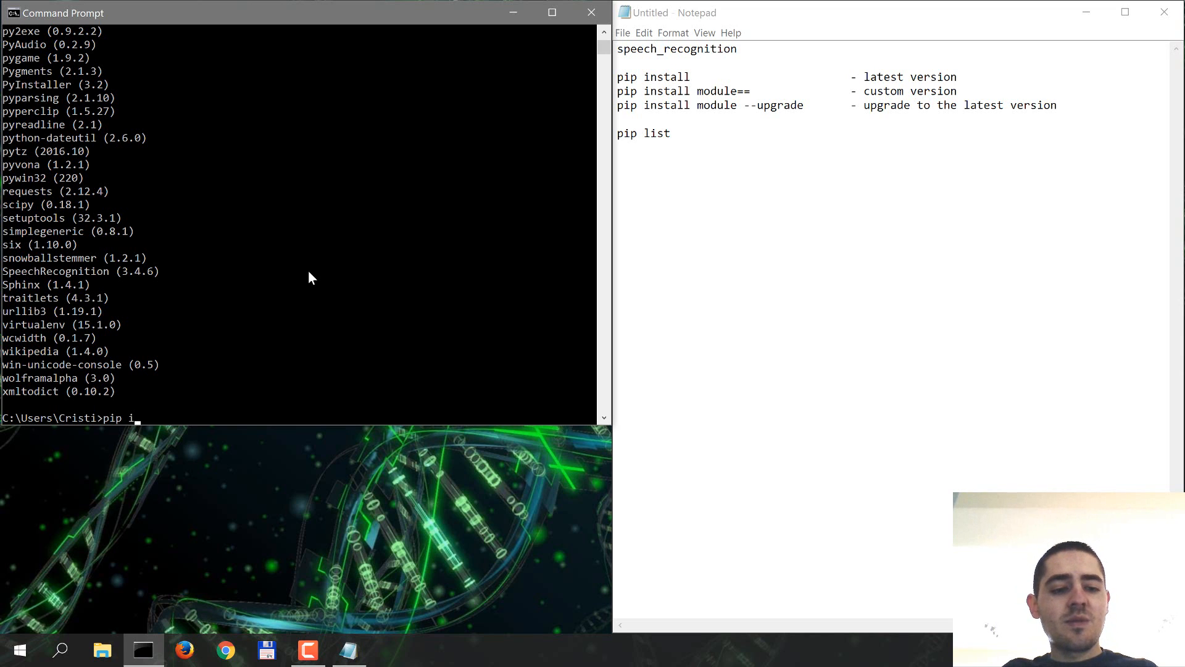
type("nstall speec")
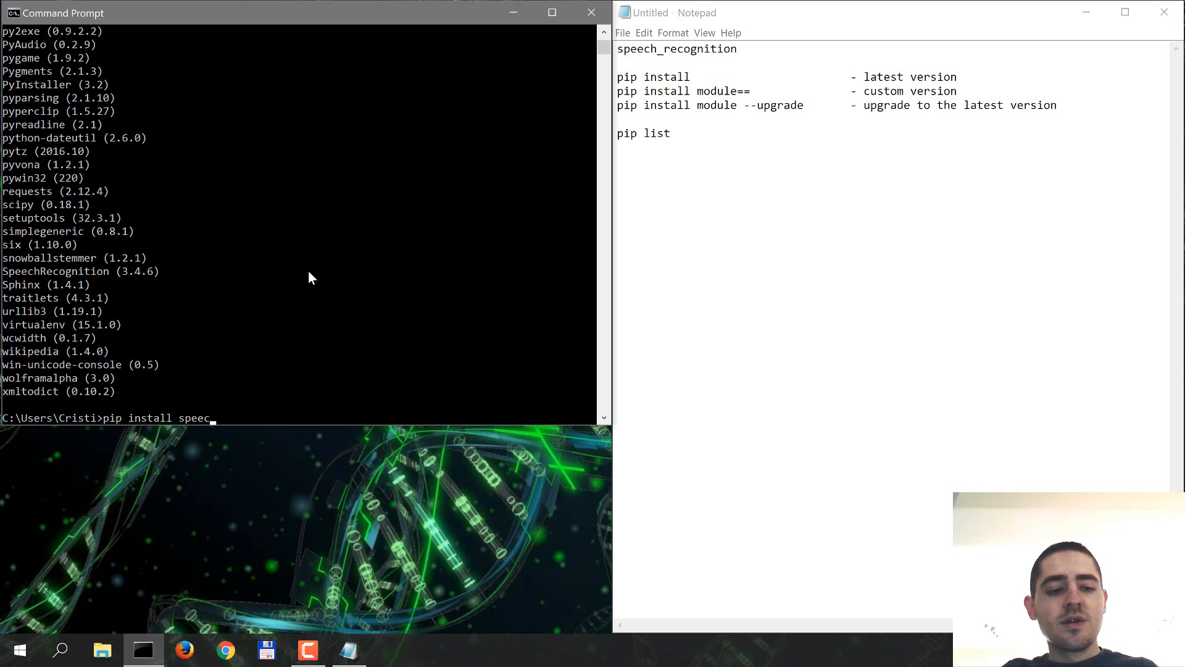
type("hrecog")
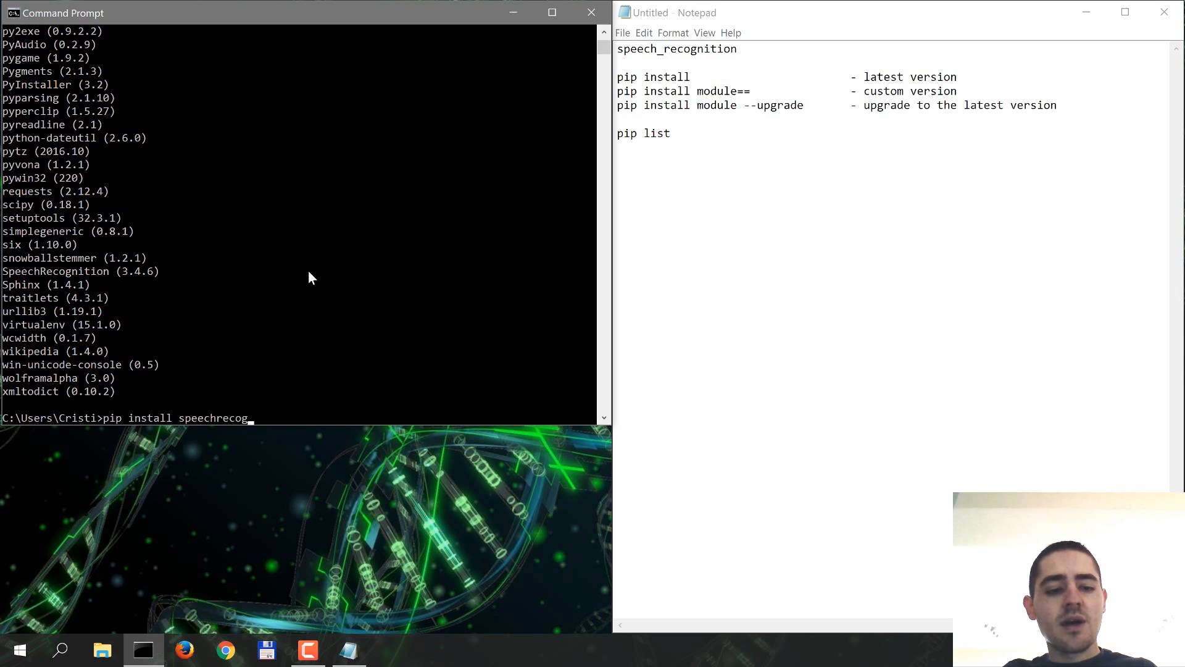
type("nition --u")
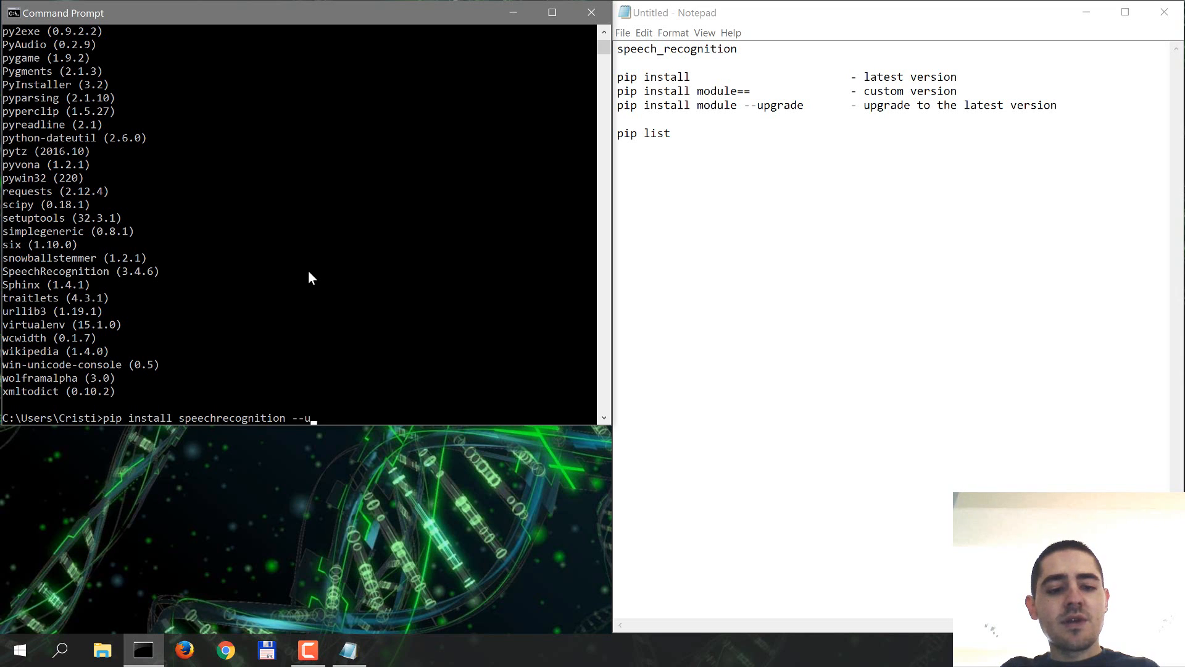
key("Enter")
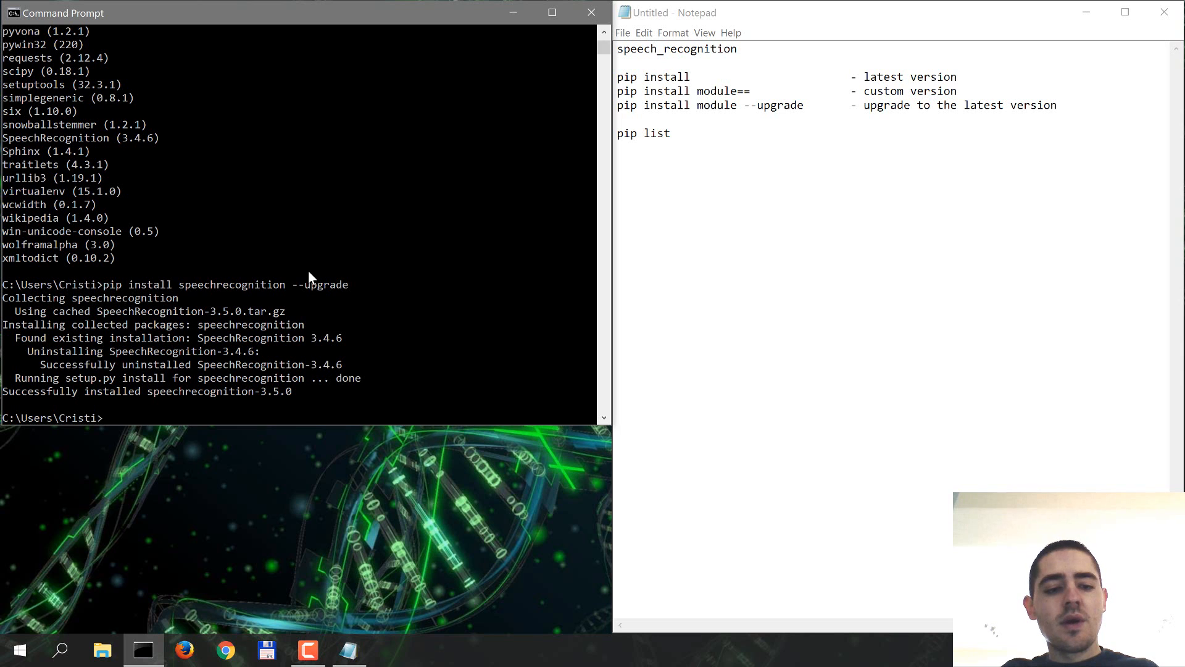
type("pip li")
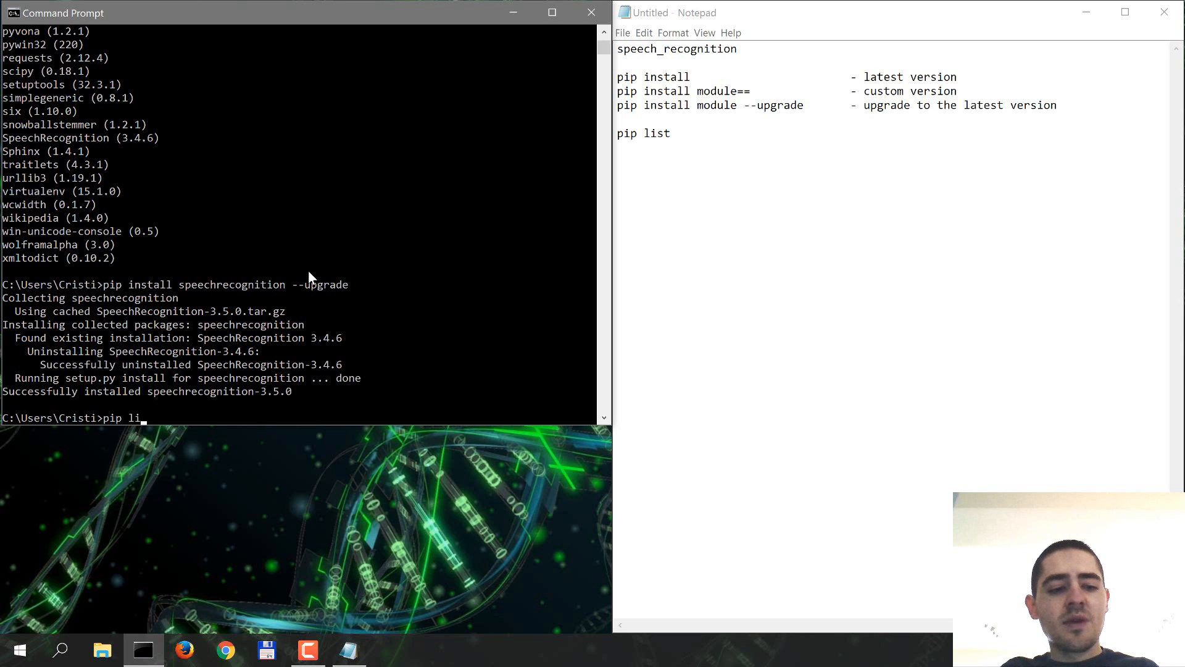
key("enter")
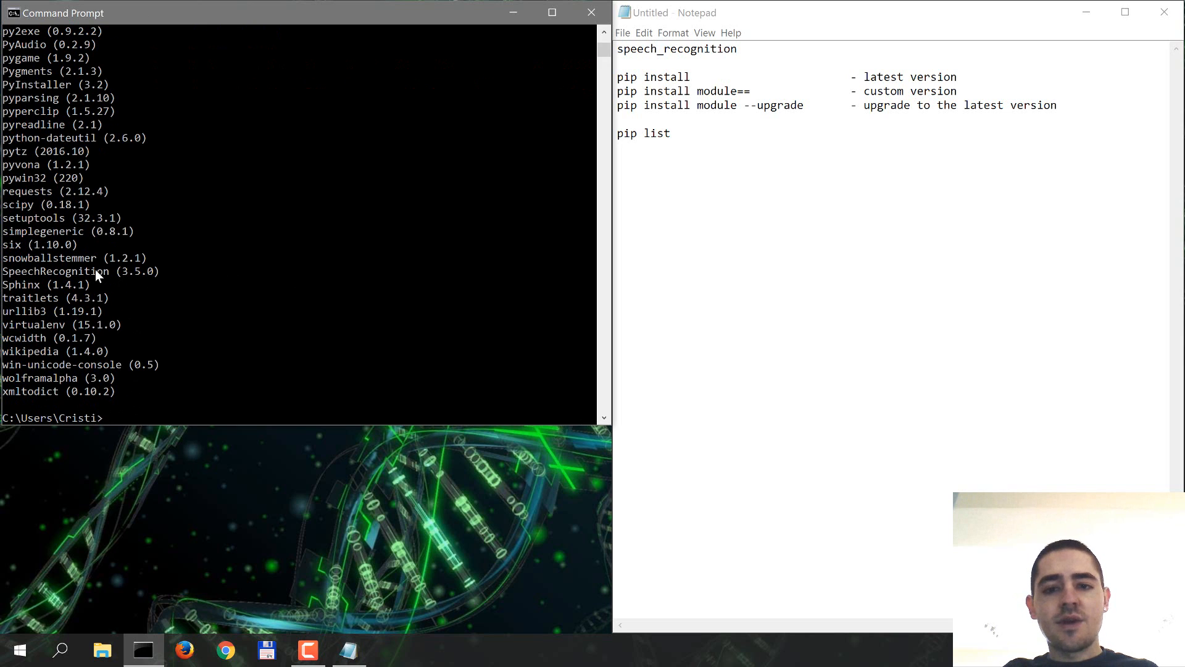
mouse_move(213, 274)
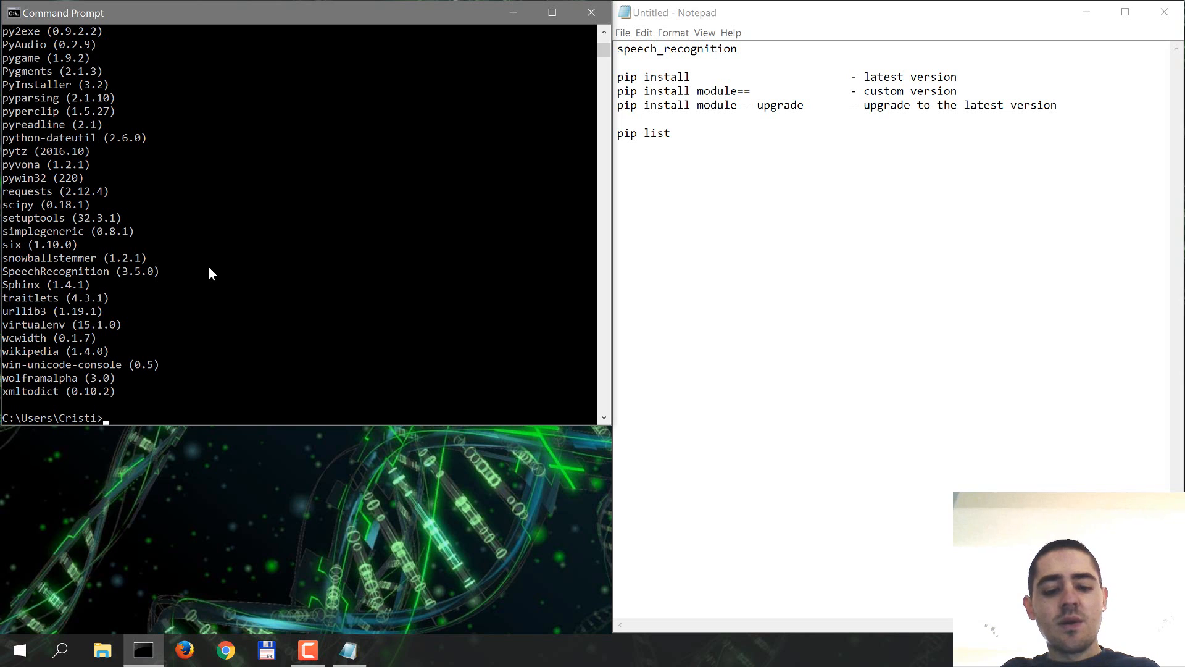
Step: Start Python with py and run 'import speech_recognition as sr' without errors
type("py")
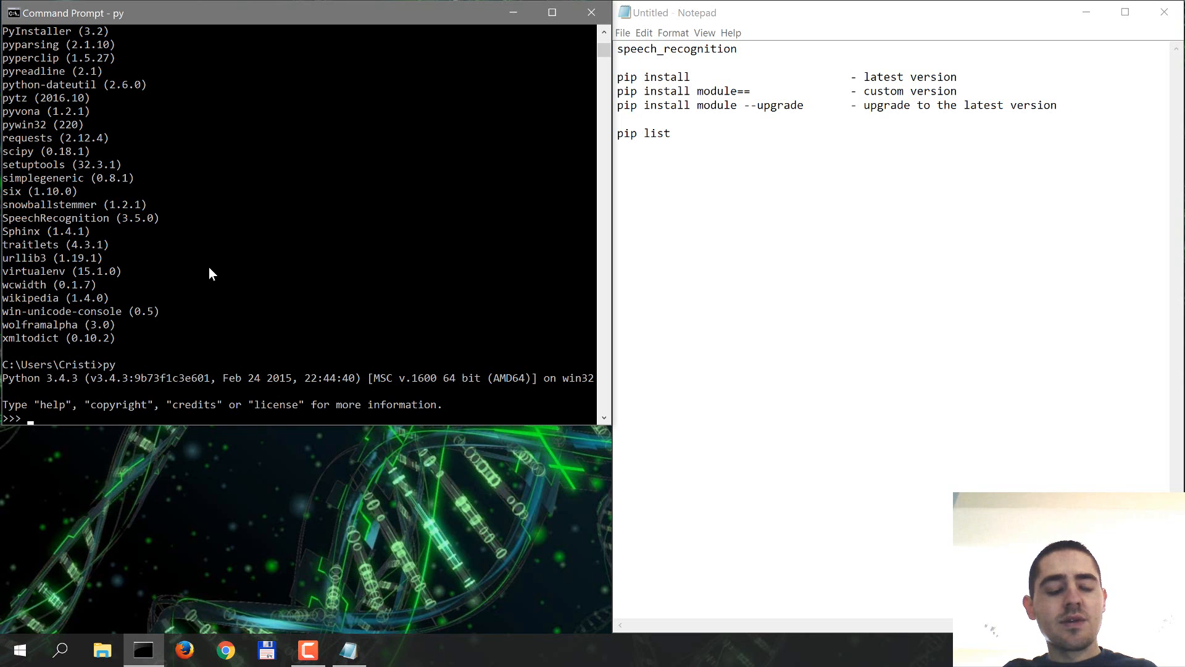
type("i")
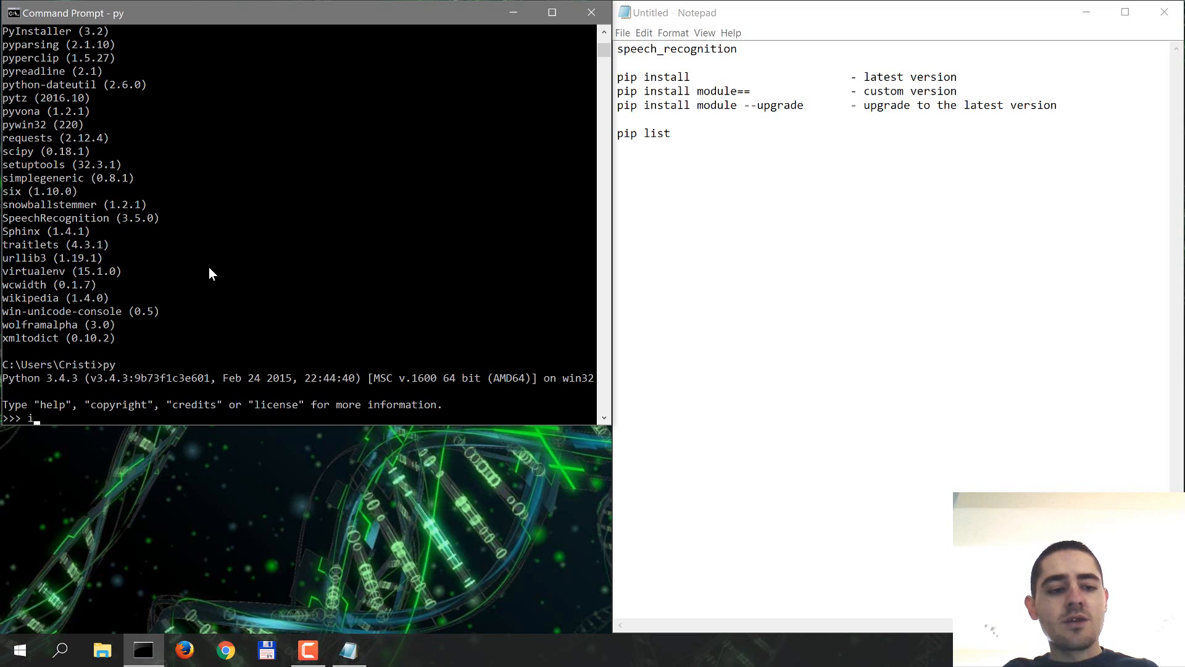
type("mport")
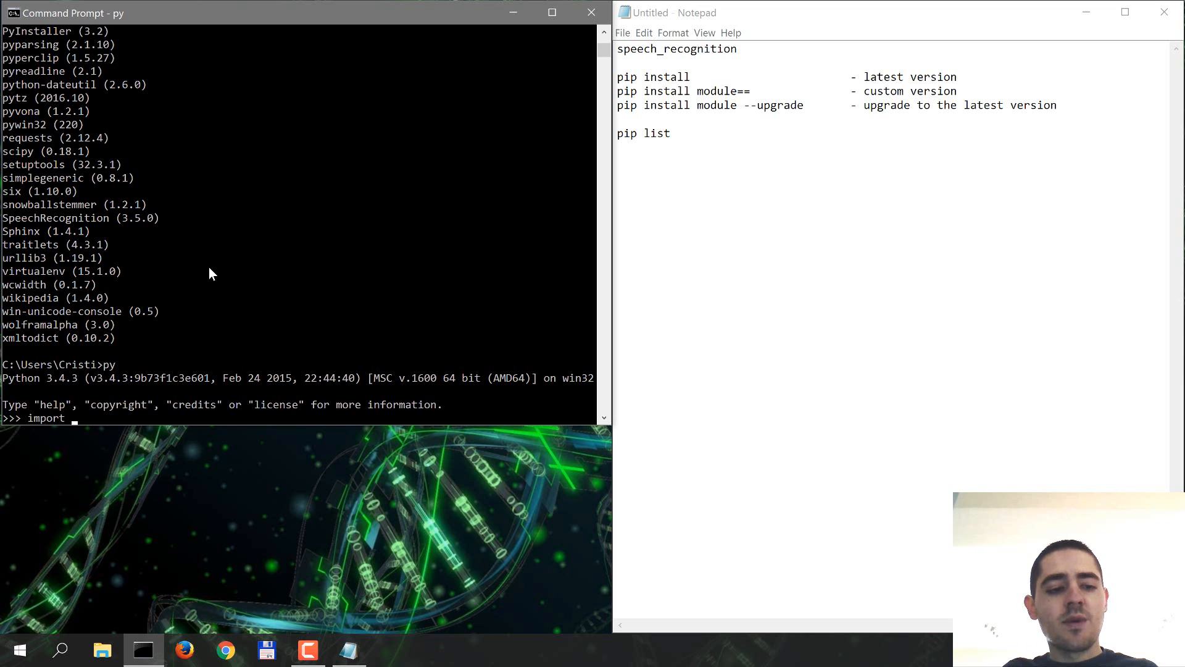
type("speech")
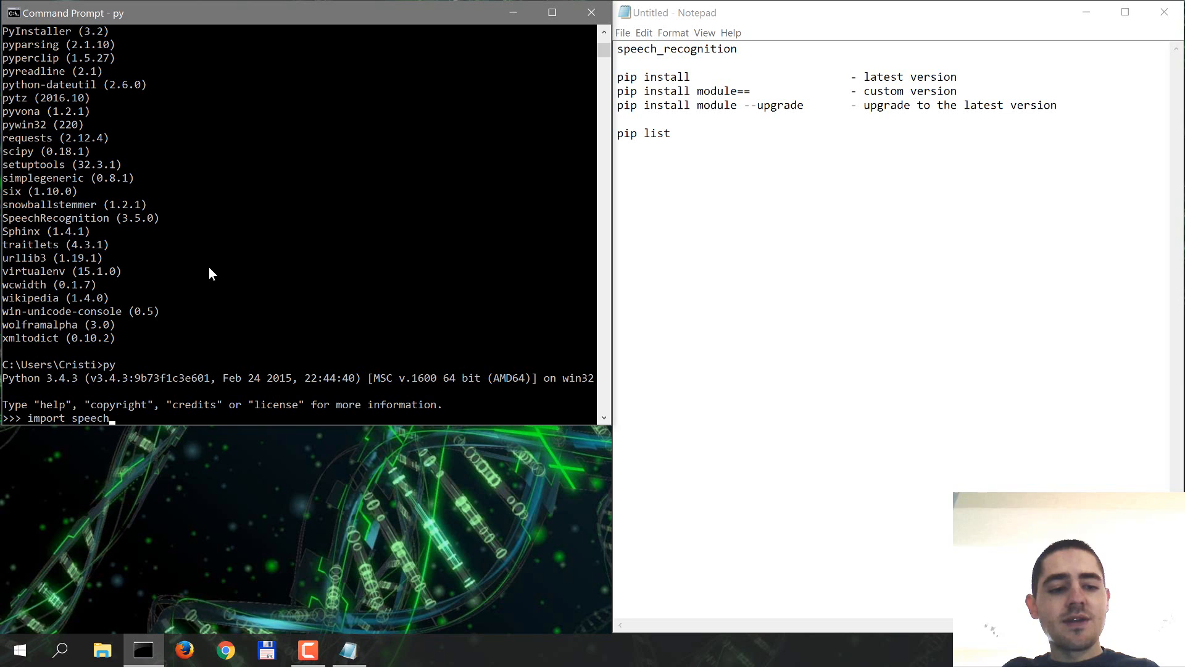
type("_reco")
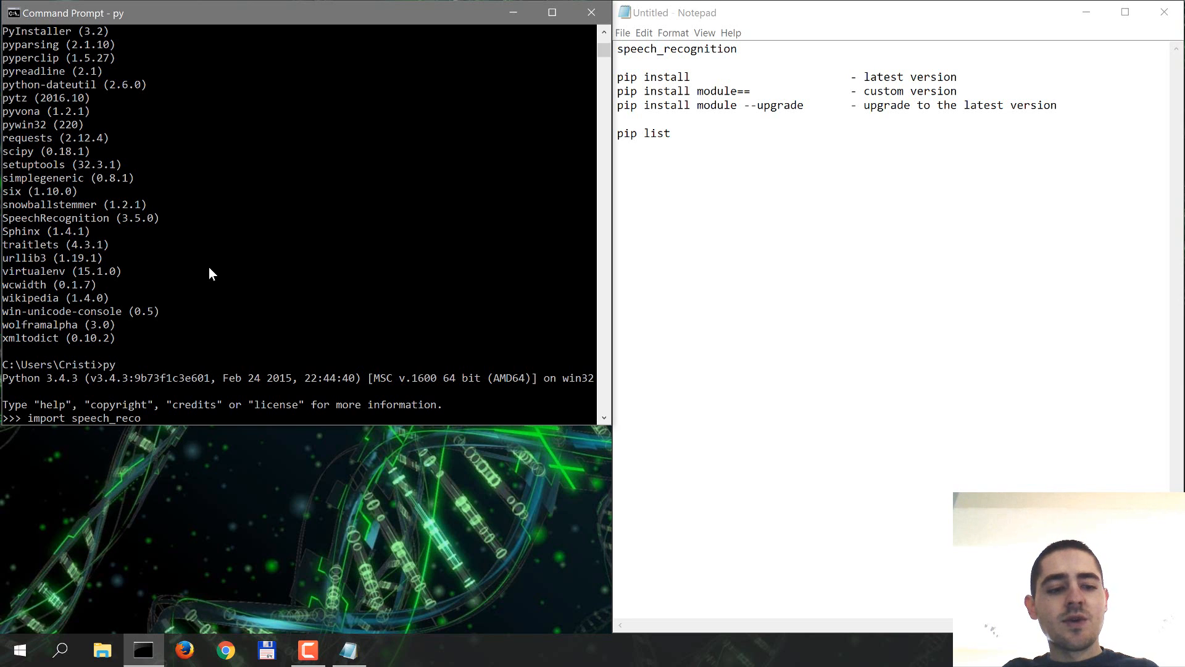
type("gni")
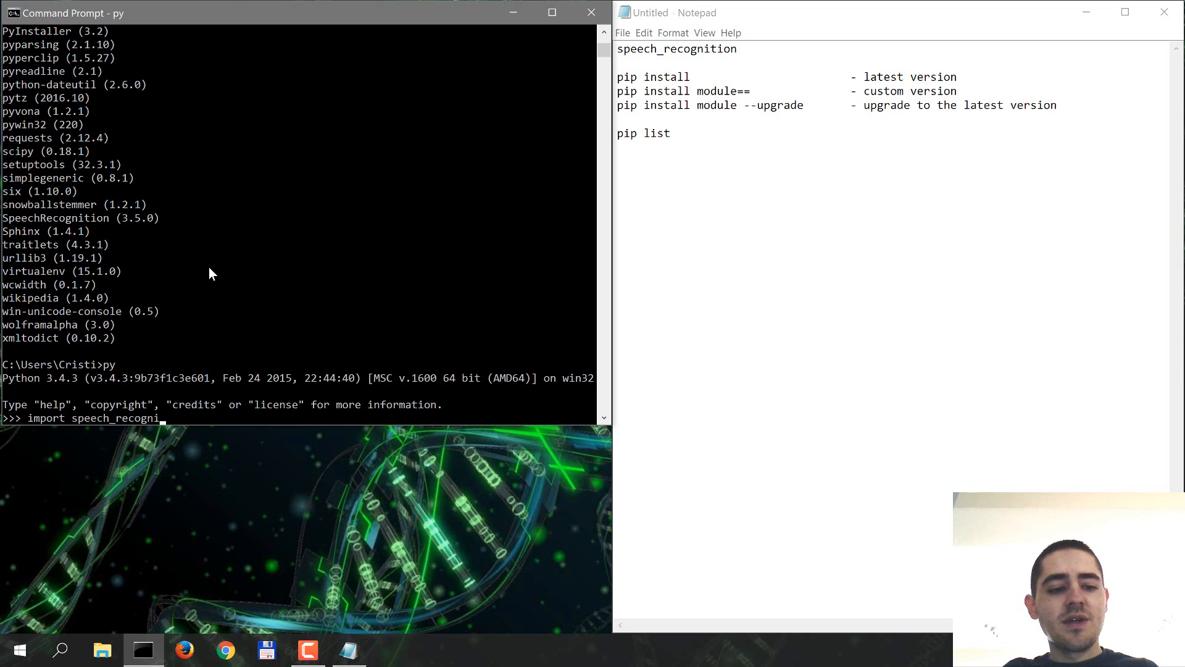
type("tion a")
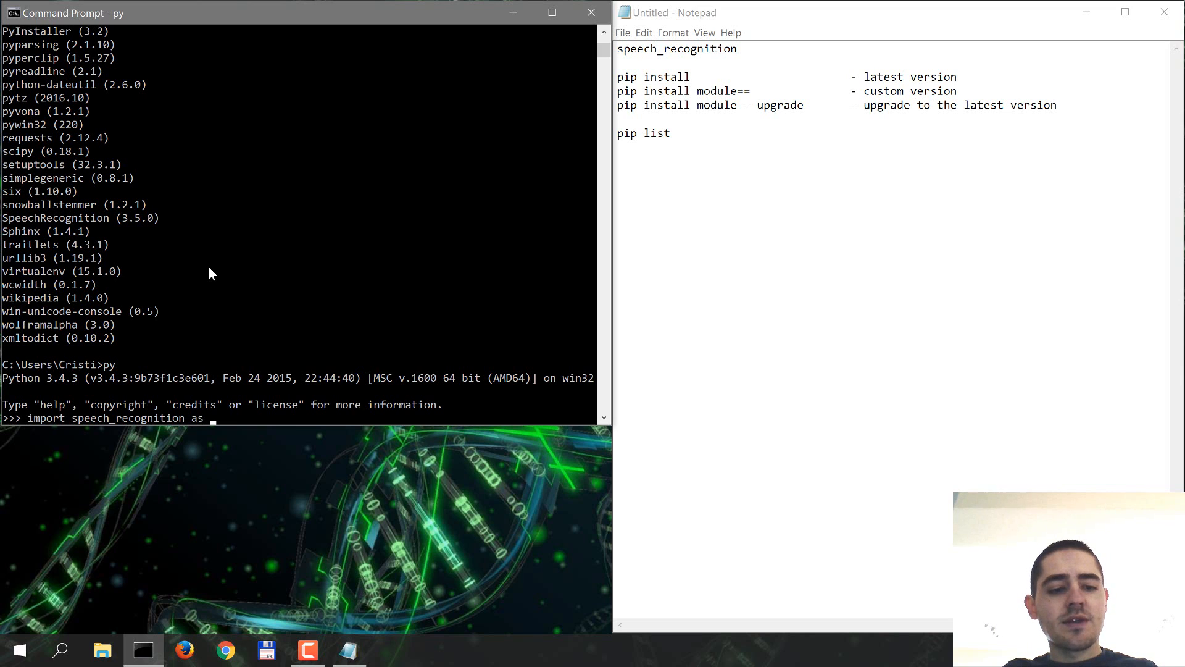
type("sr")
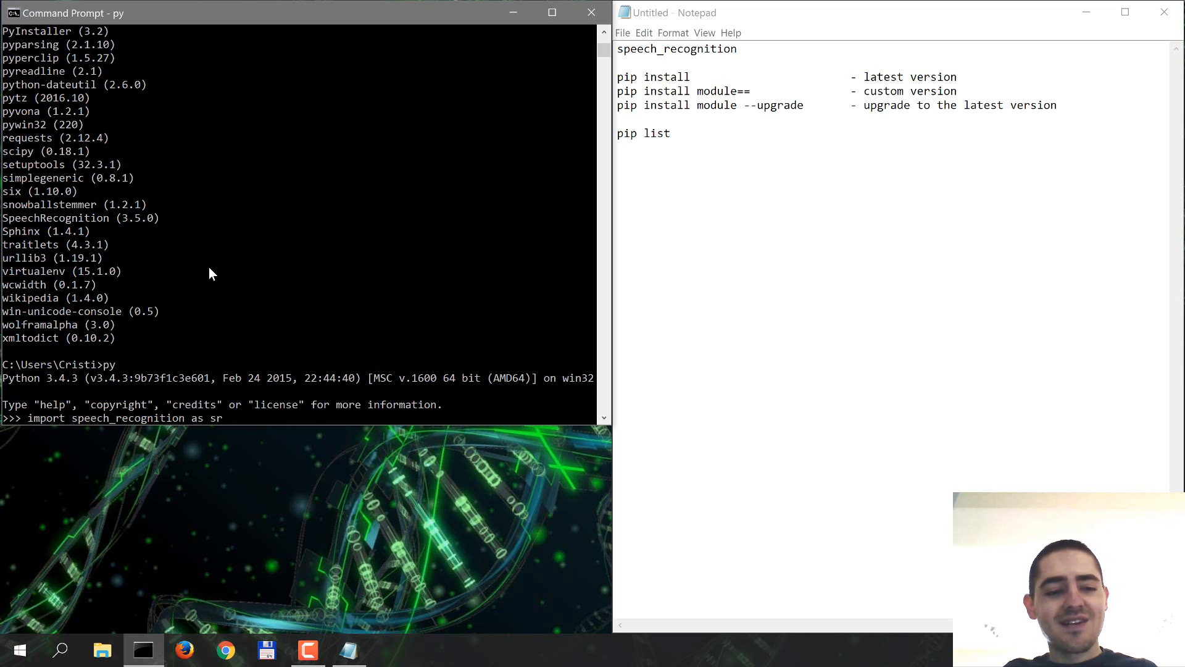
key("enter")
type("exit()")
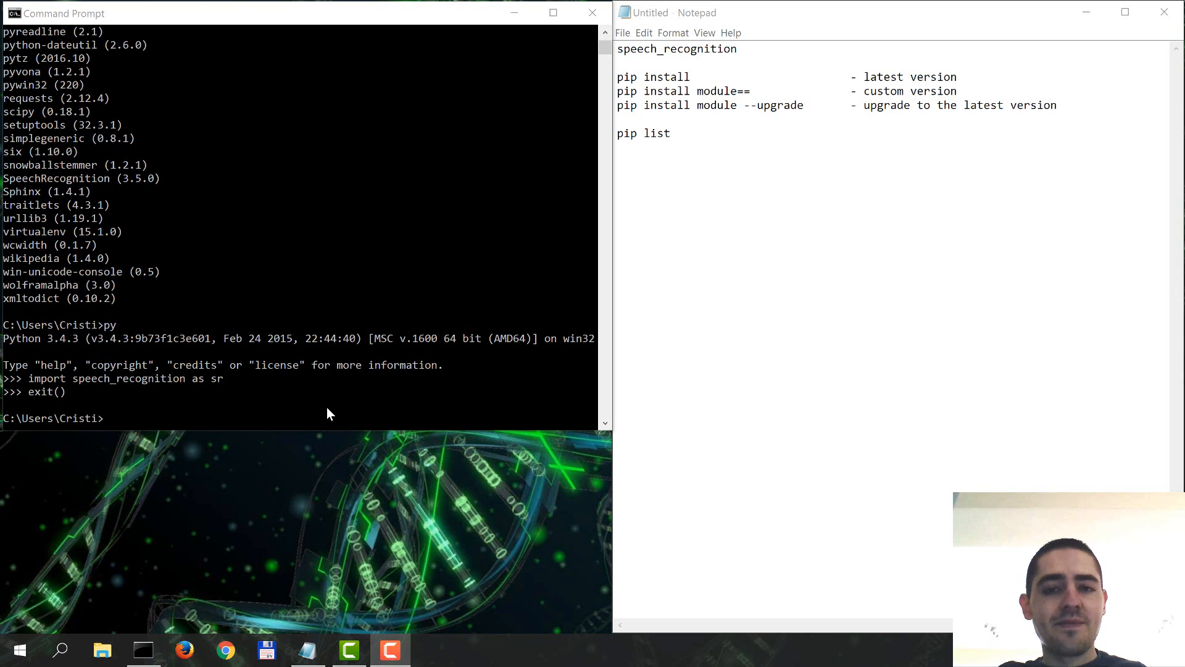
mouse_move(341, 408)
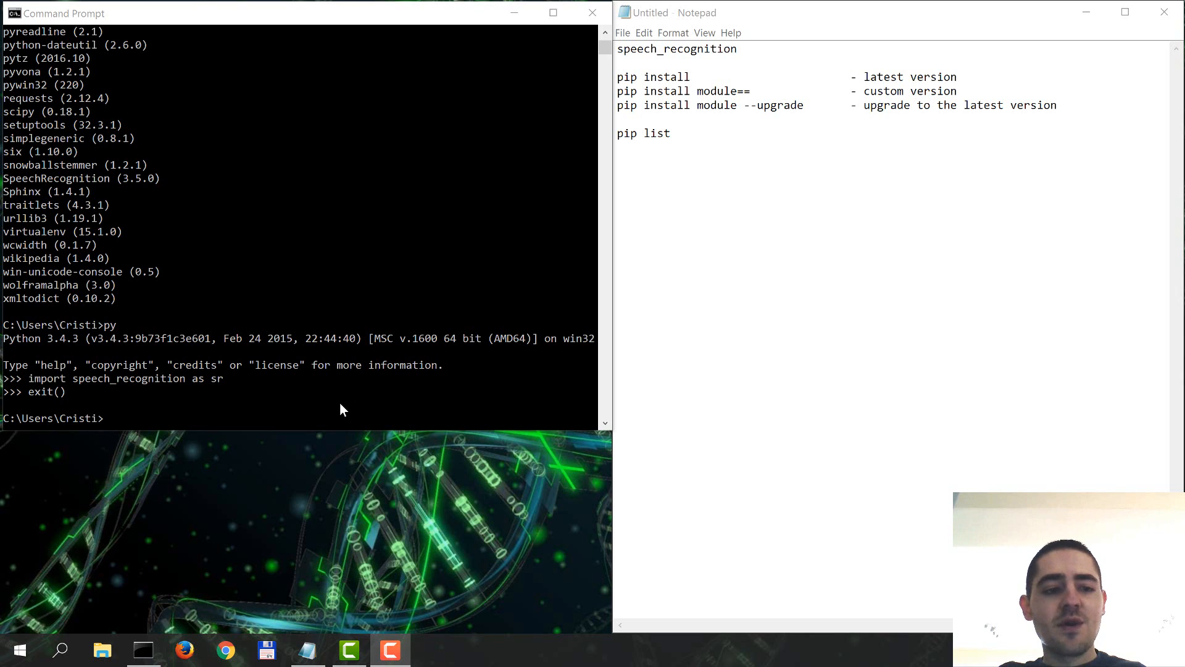